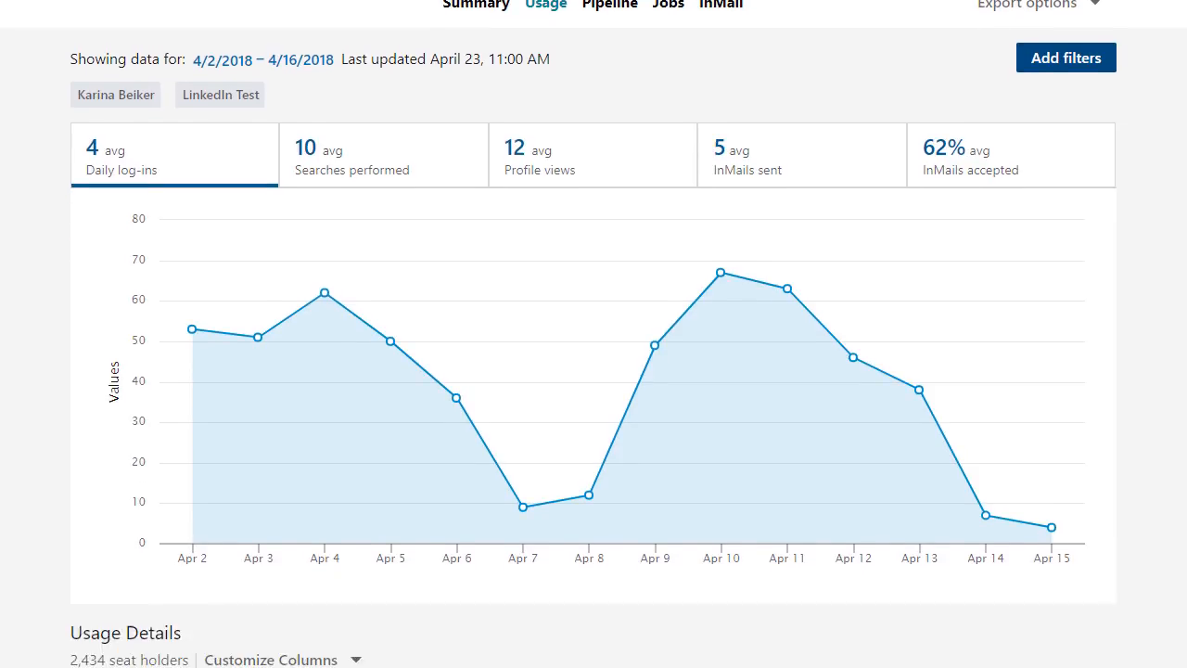
From the Reports menu in the top navigation, open the Recruiter Usage report (April 2–16, 2018)
scroll("down", 3)
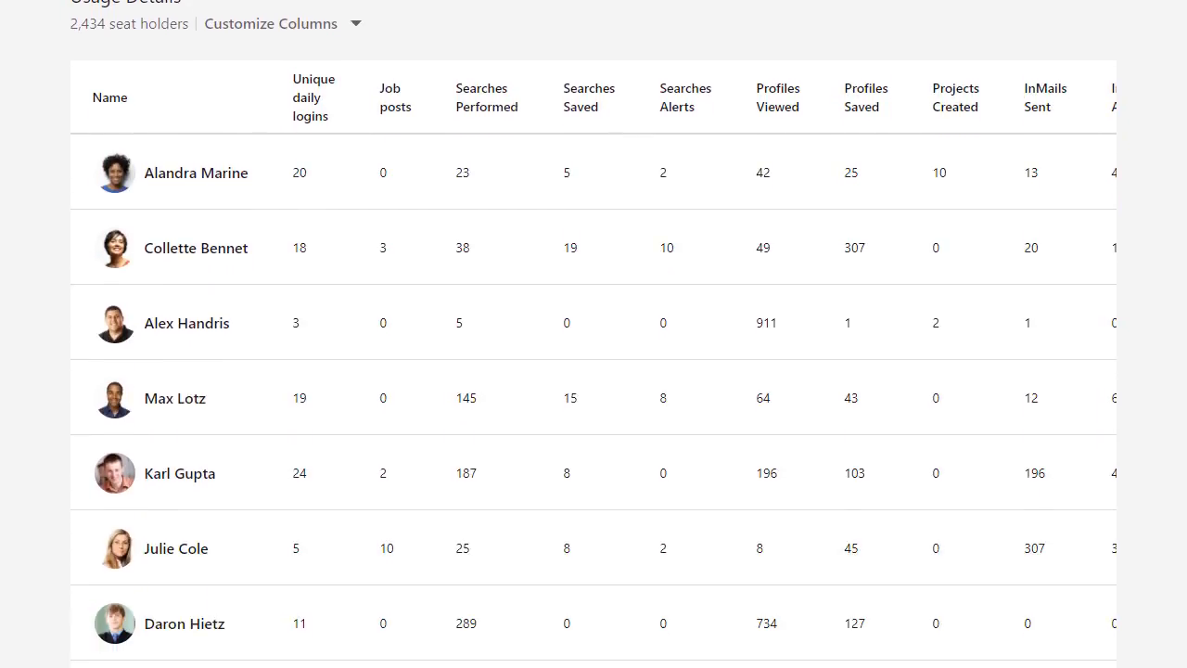
scroll("down", 3)
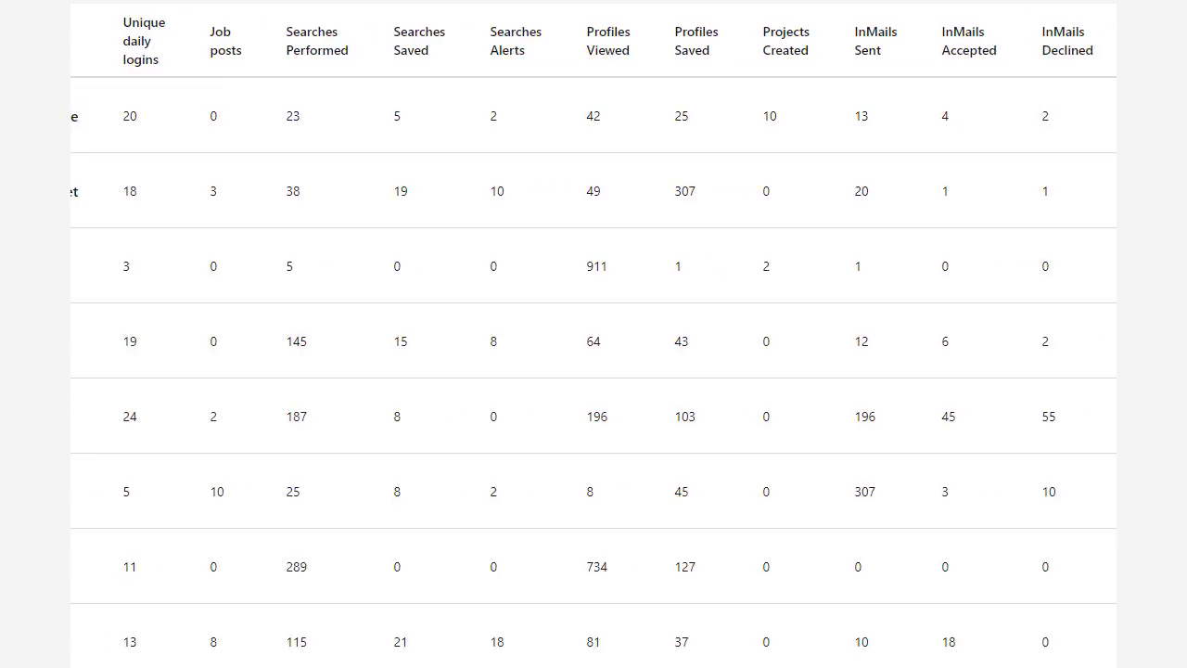
scroll("right", 3)
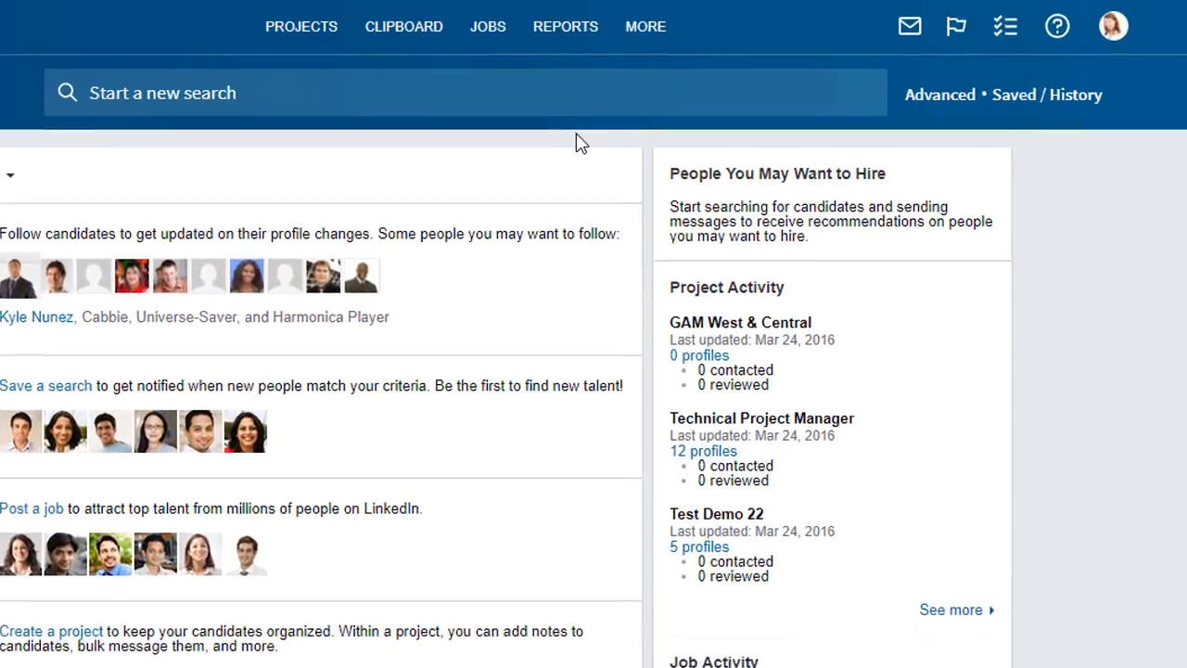
left_click(564, 26)
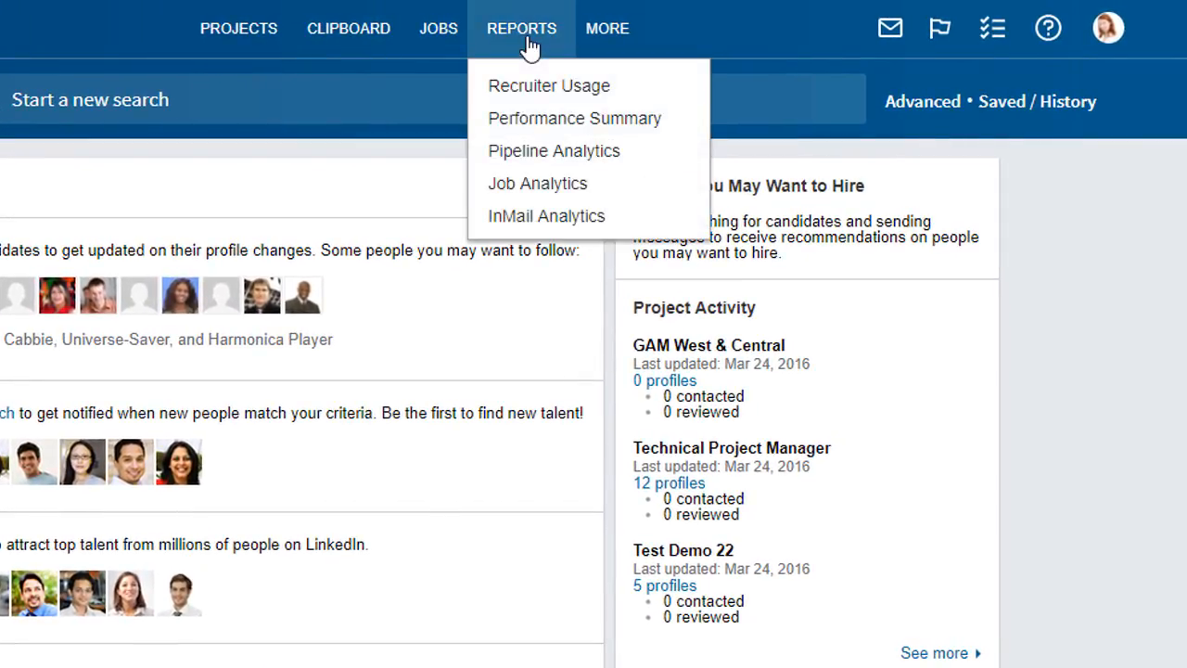
mouse_move(538, 86)
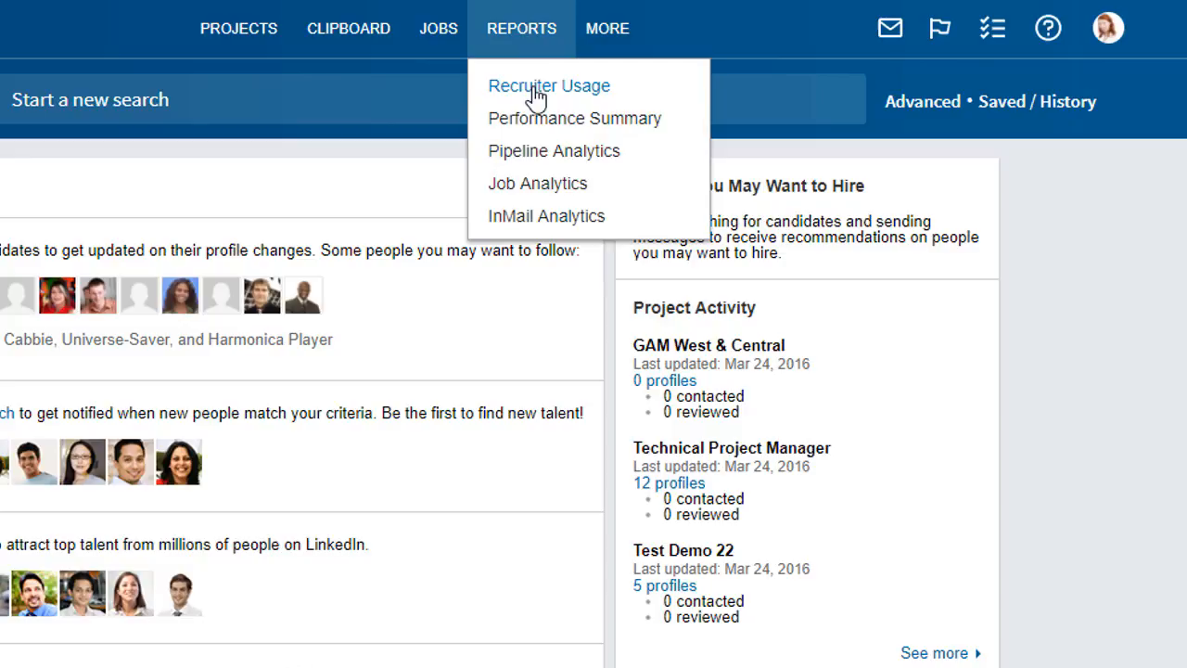
left_click(549, 85)
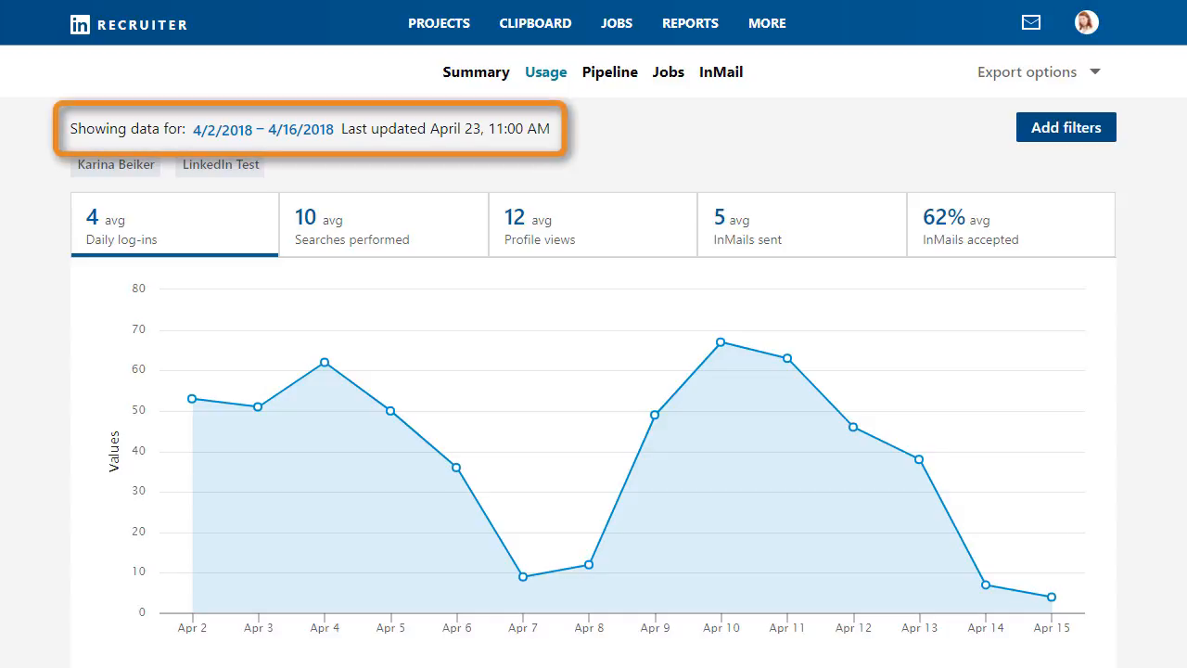
mouse_move(332, 170)
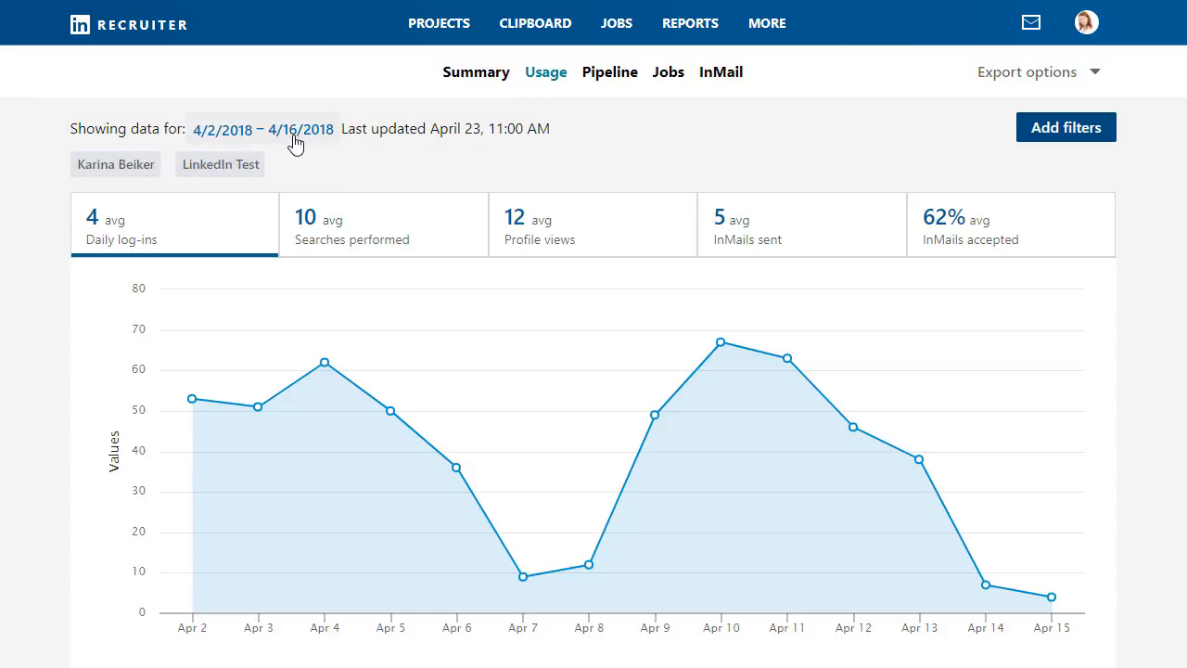
left_click(263, 130)
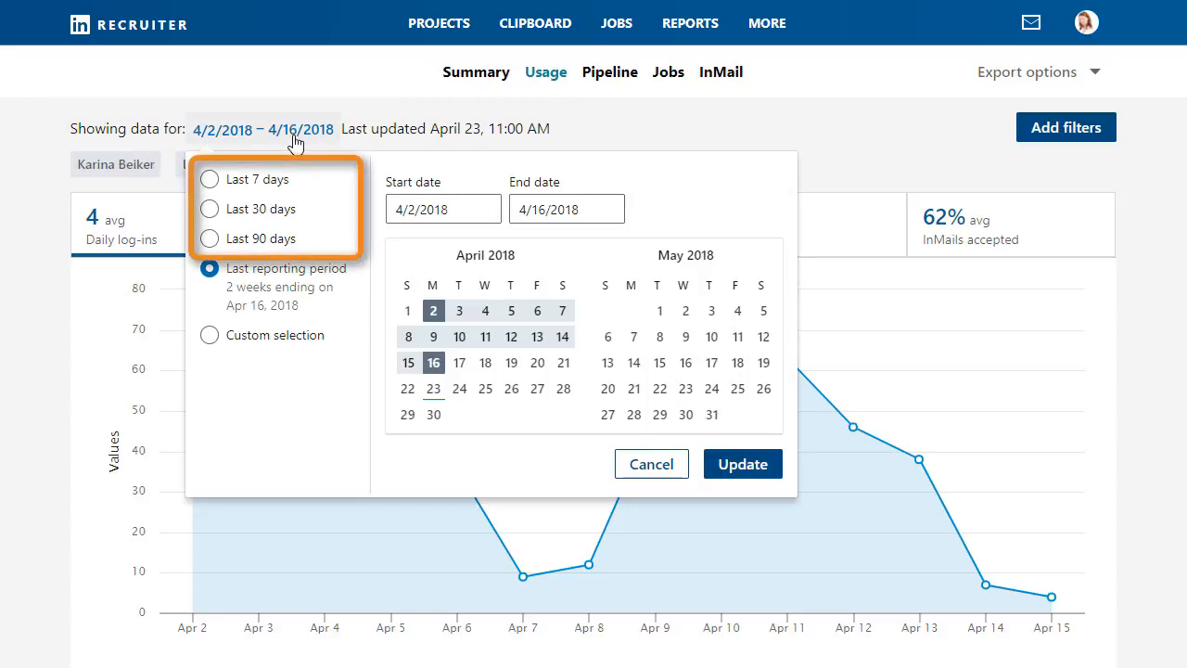
left_click(208, 267)
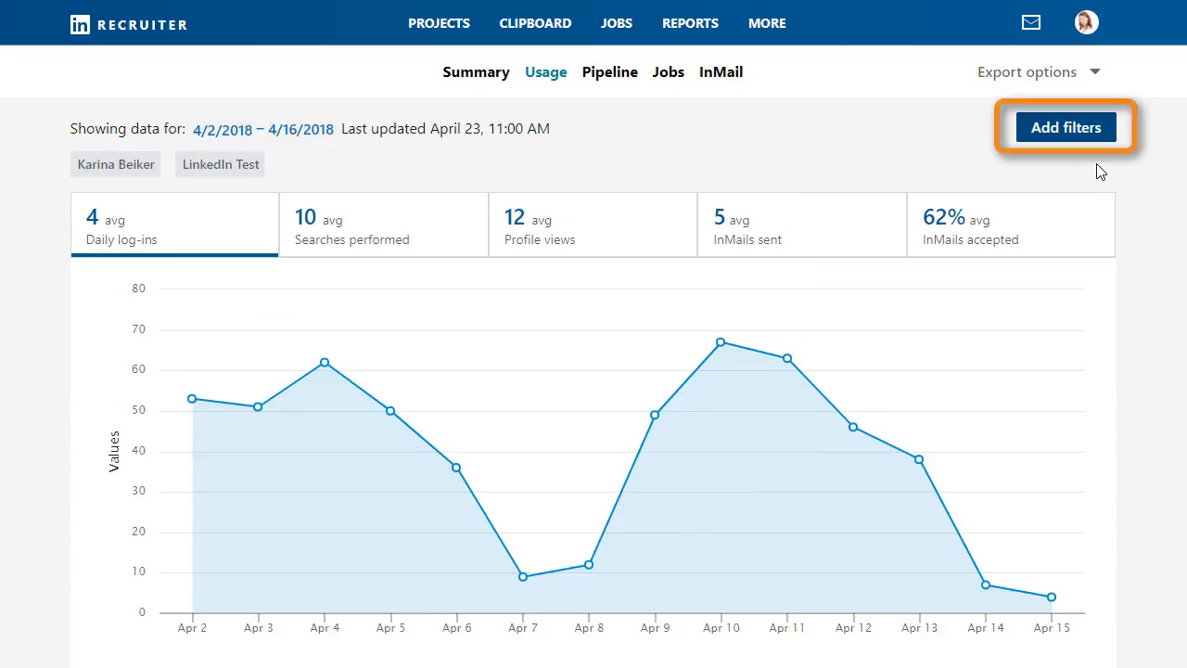
left_click(1065, 126)
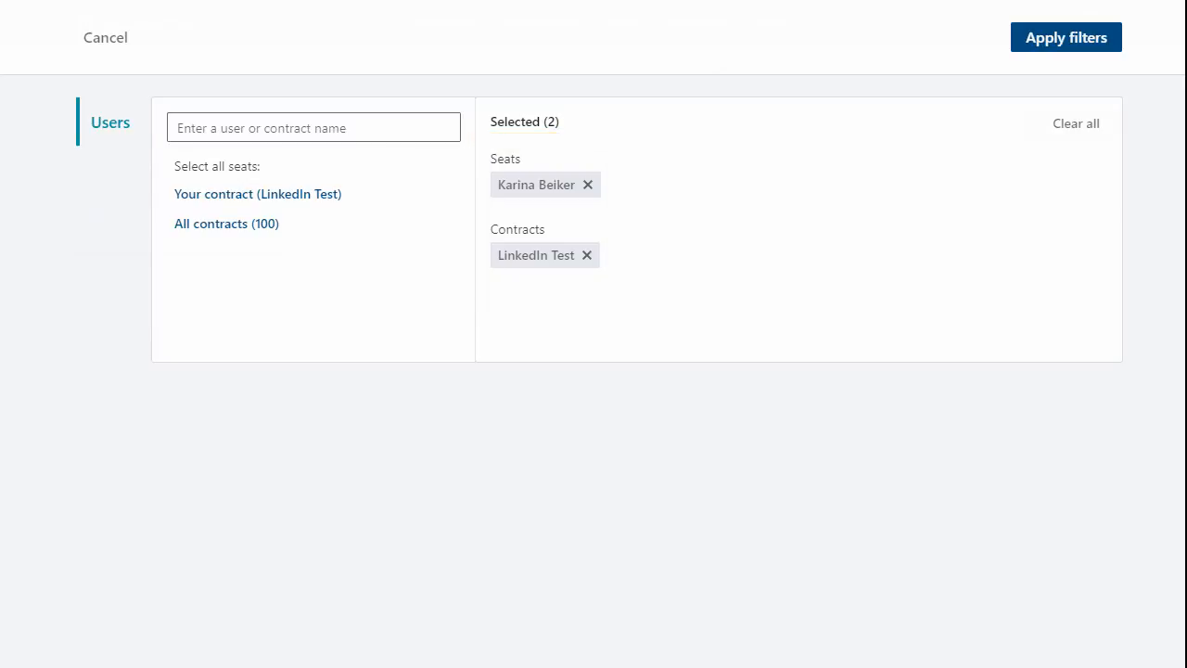
left_click(1064, 37)
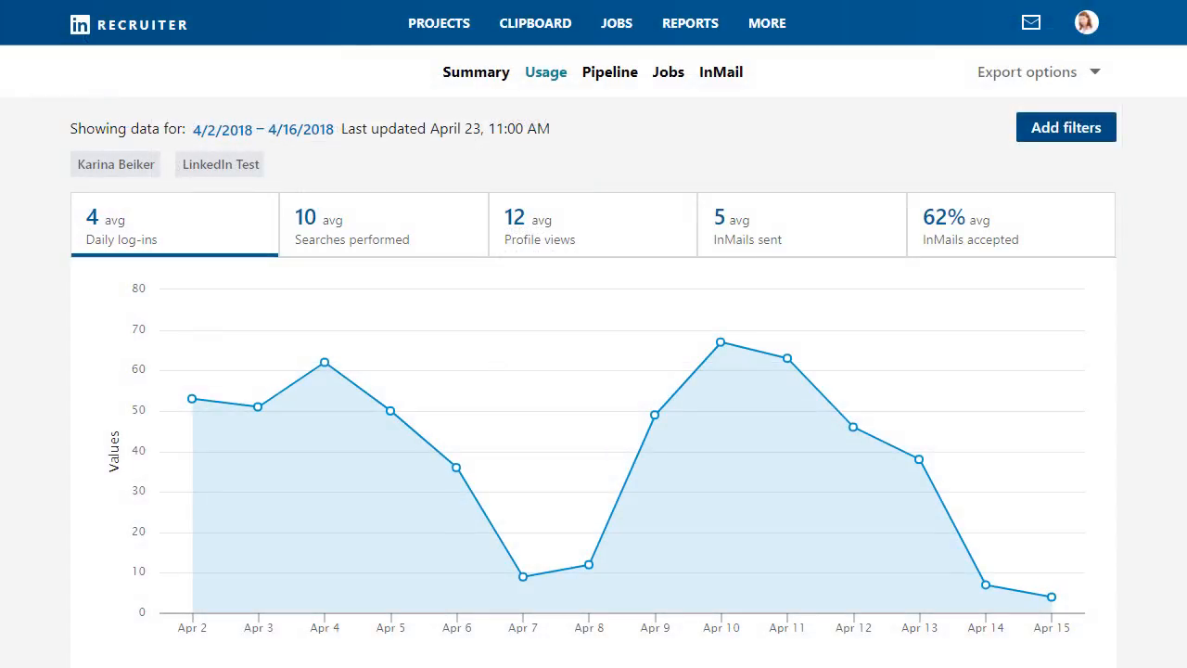
In Usage Details, use Customize Columns to add the Projects Created column
scroll("down", 3)
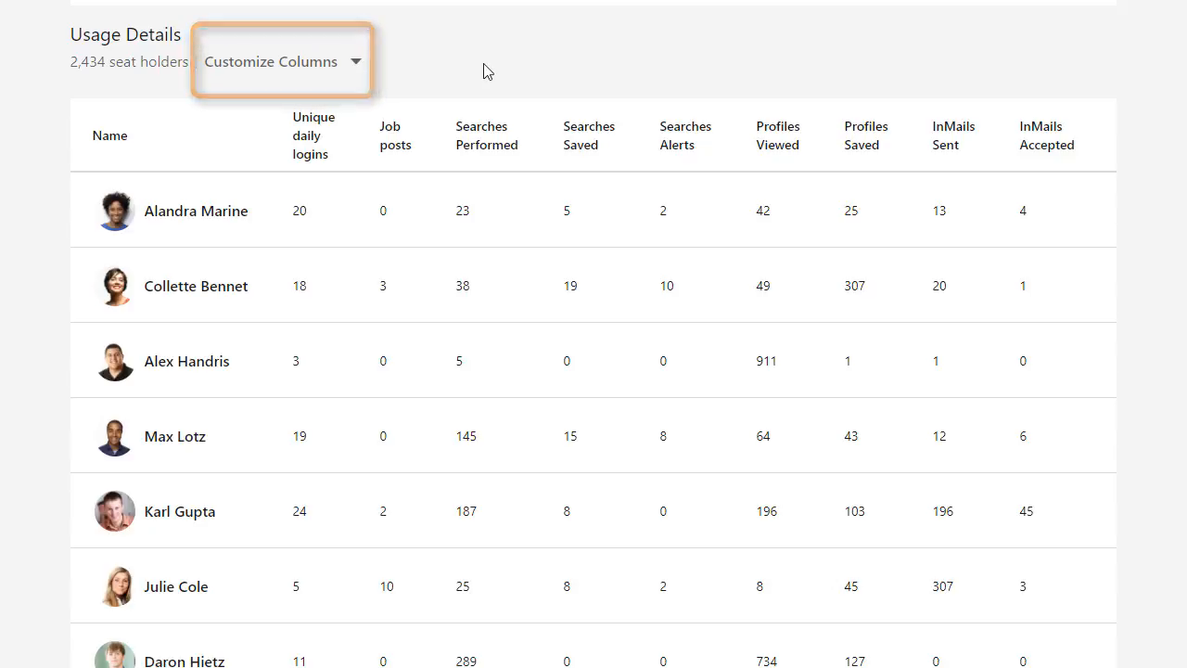
left_click(281, 61)
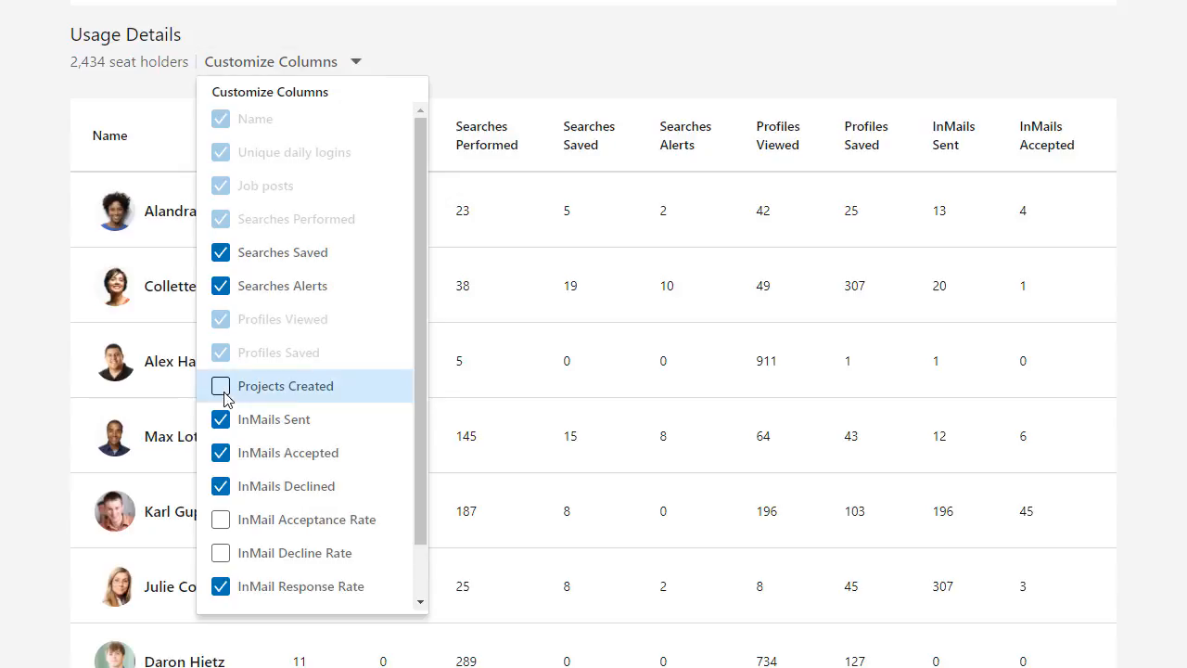
left_click(221, 386)
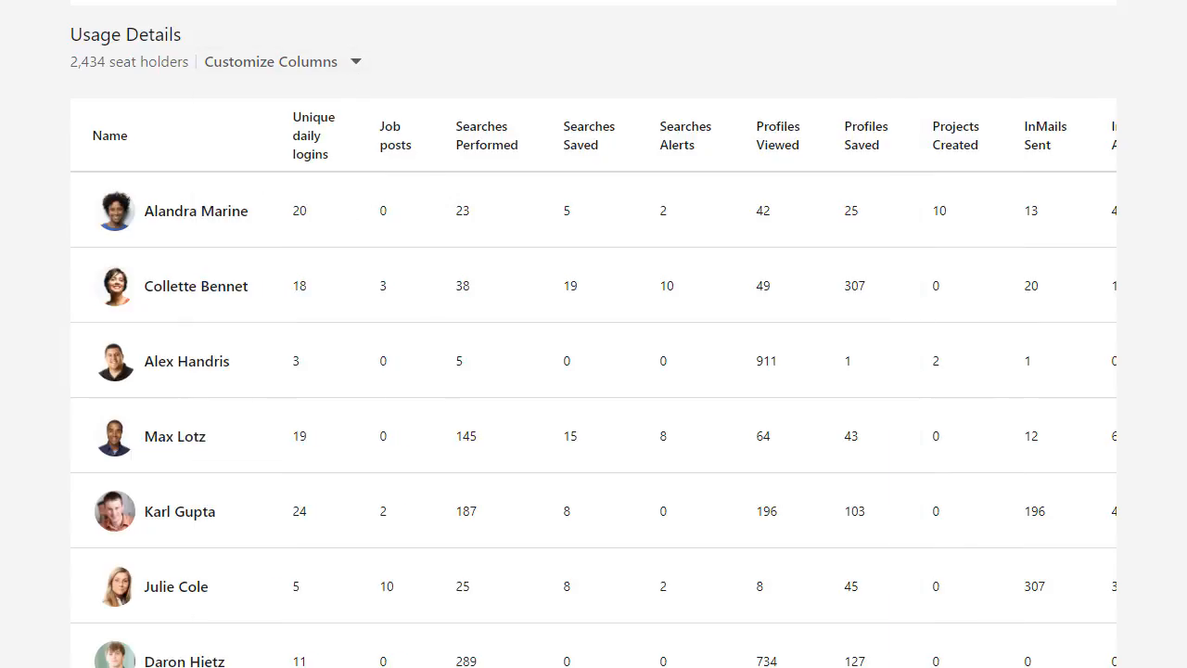
scroll("down", 3)
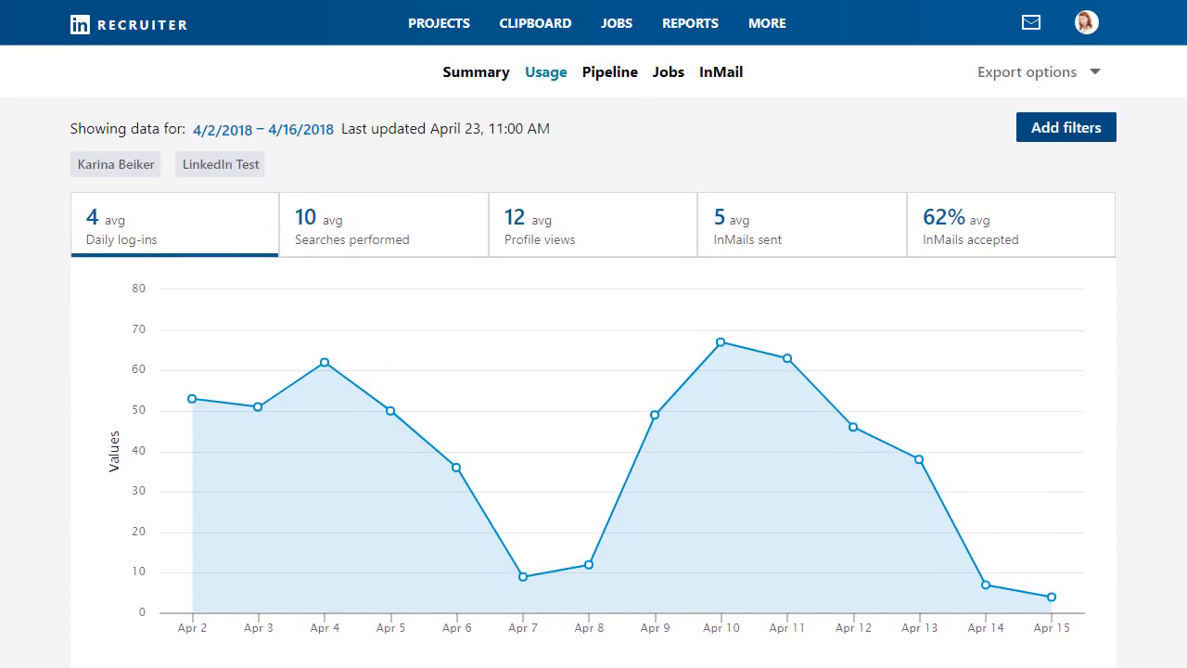
mouse_move(1028, 71)
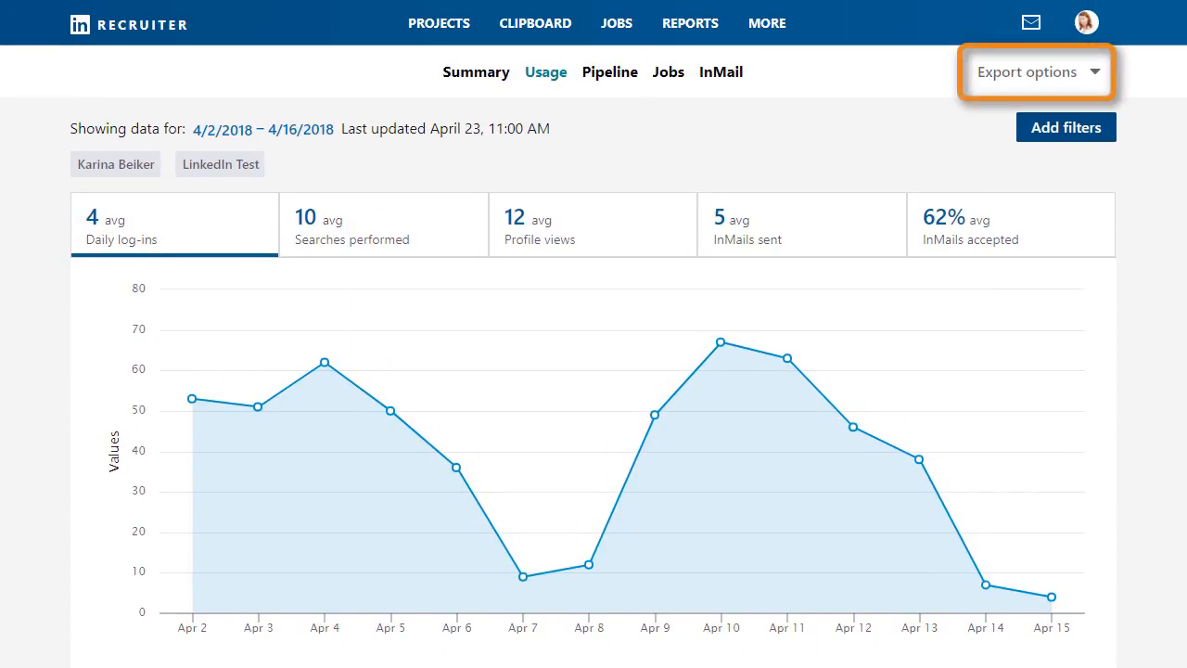
mouse_move(1145, 126)
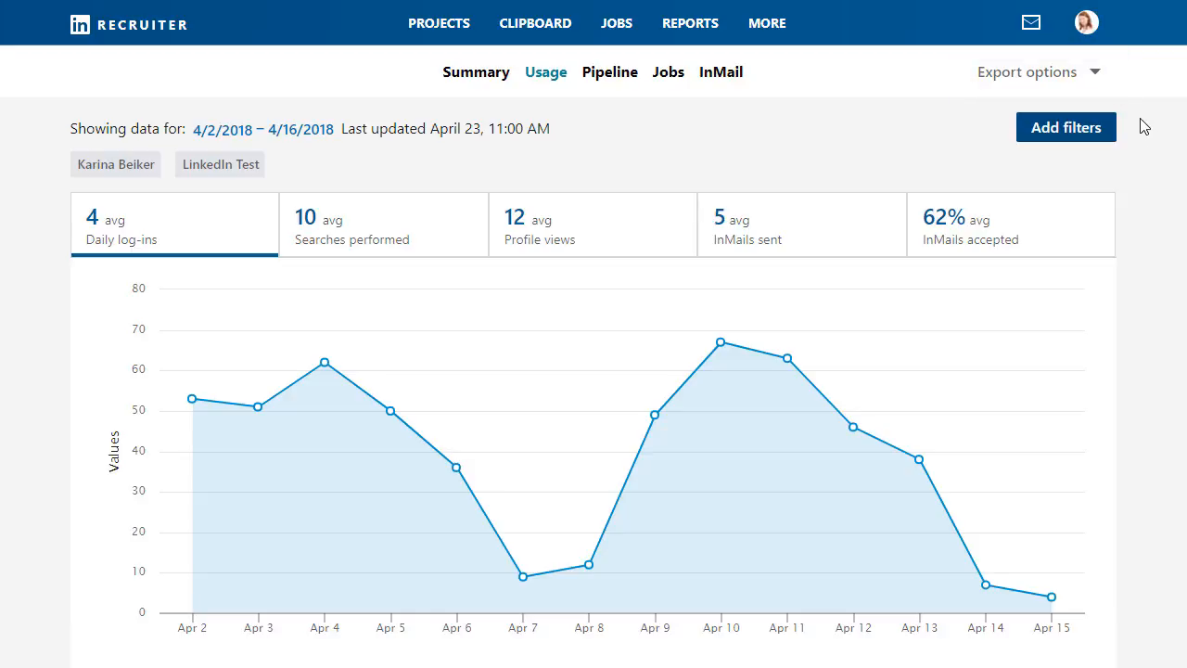
left_click(1028, 70)
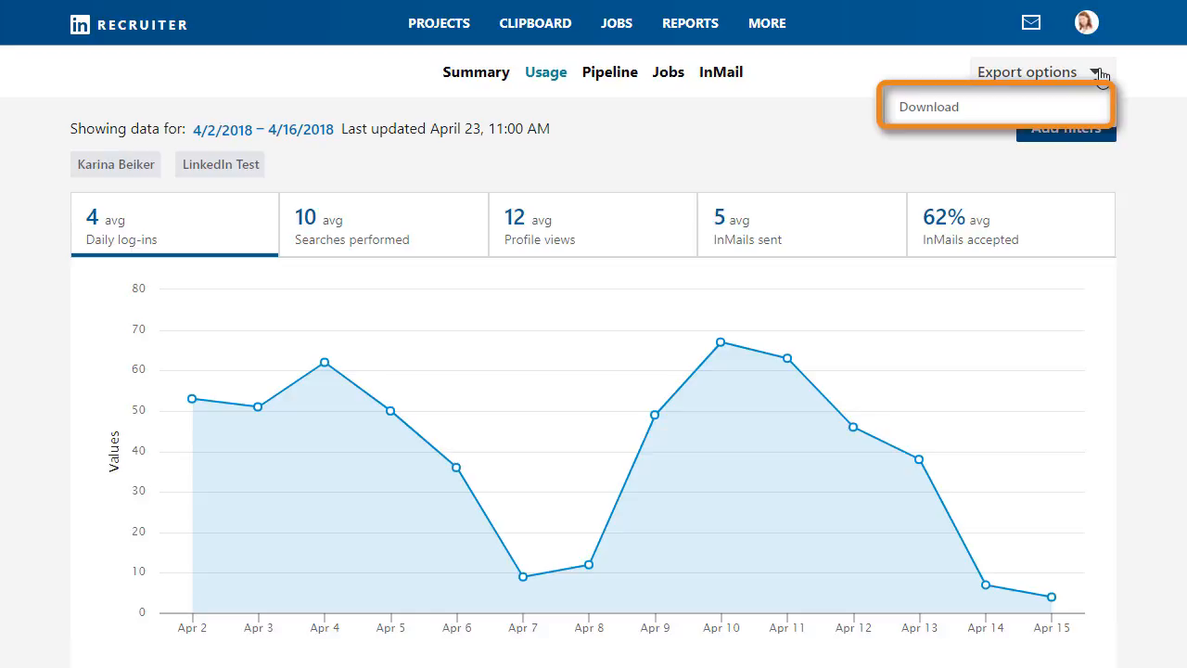
left_click(1028, 70)
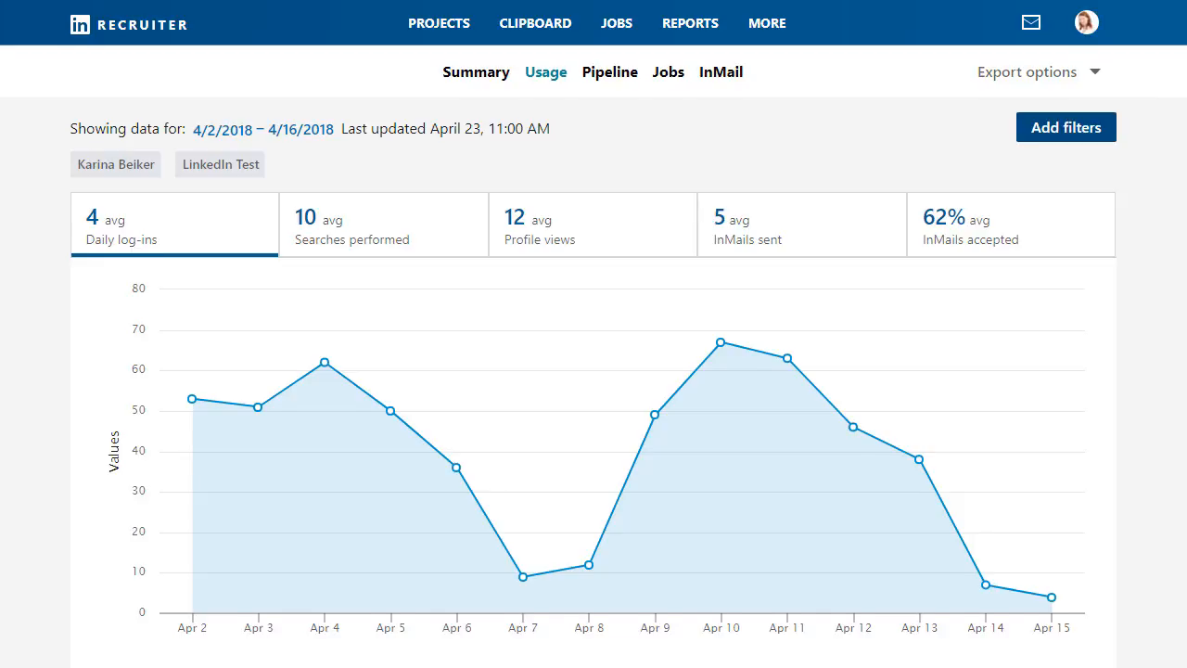
scroll("down", 3)
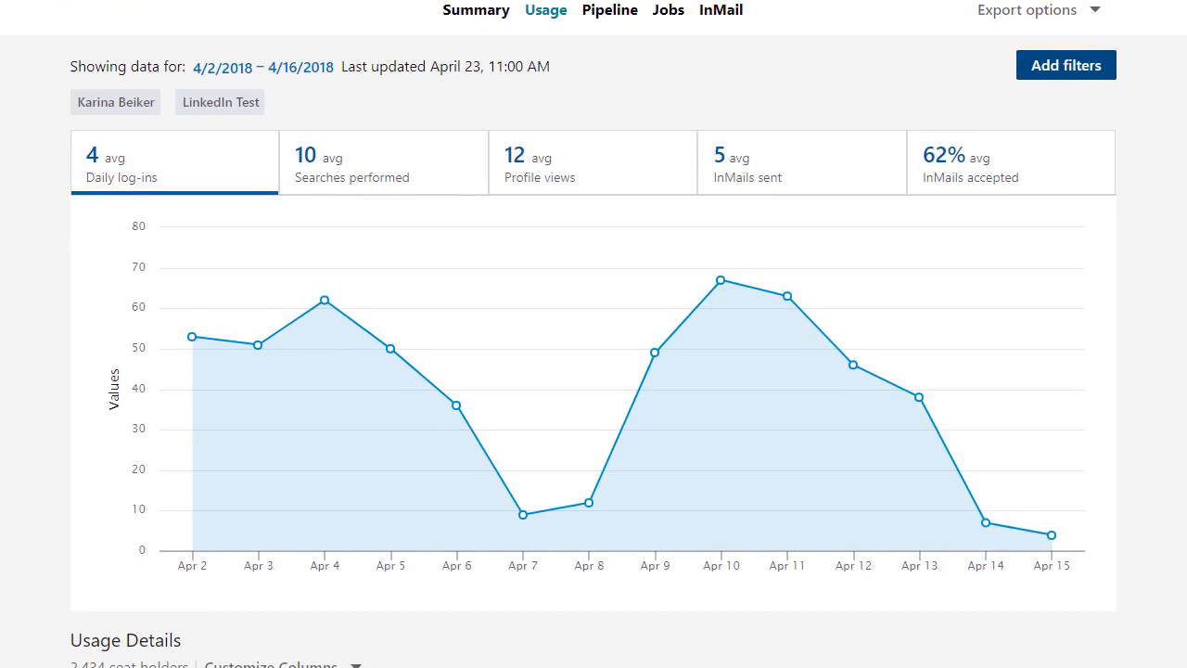
scroll("down", 3)
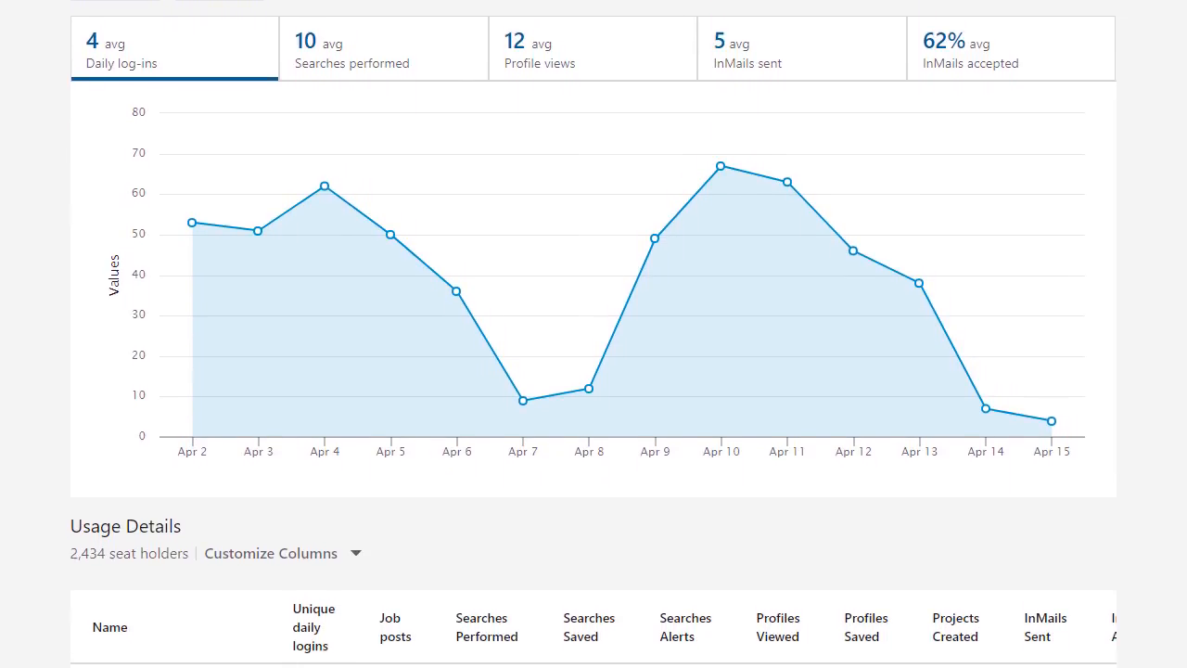
scroll("down", 3)
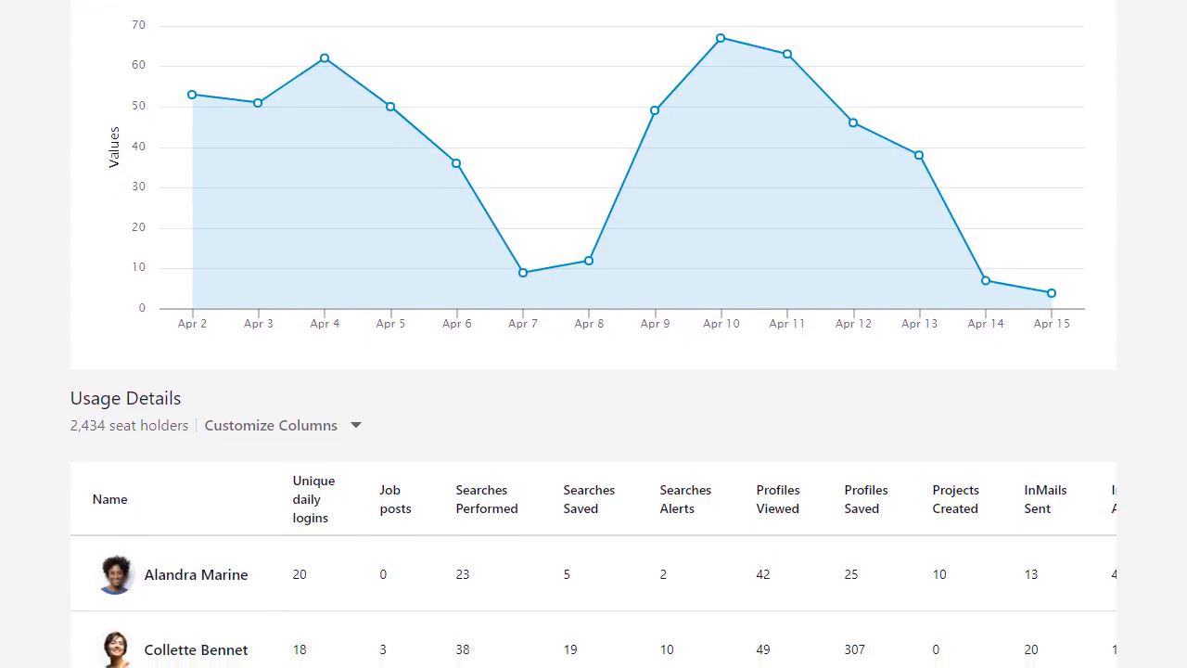
scroll("down", 3)
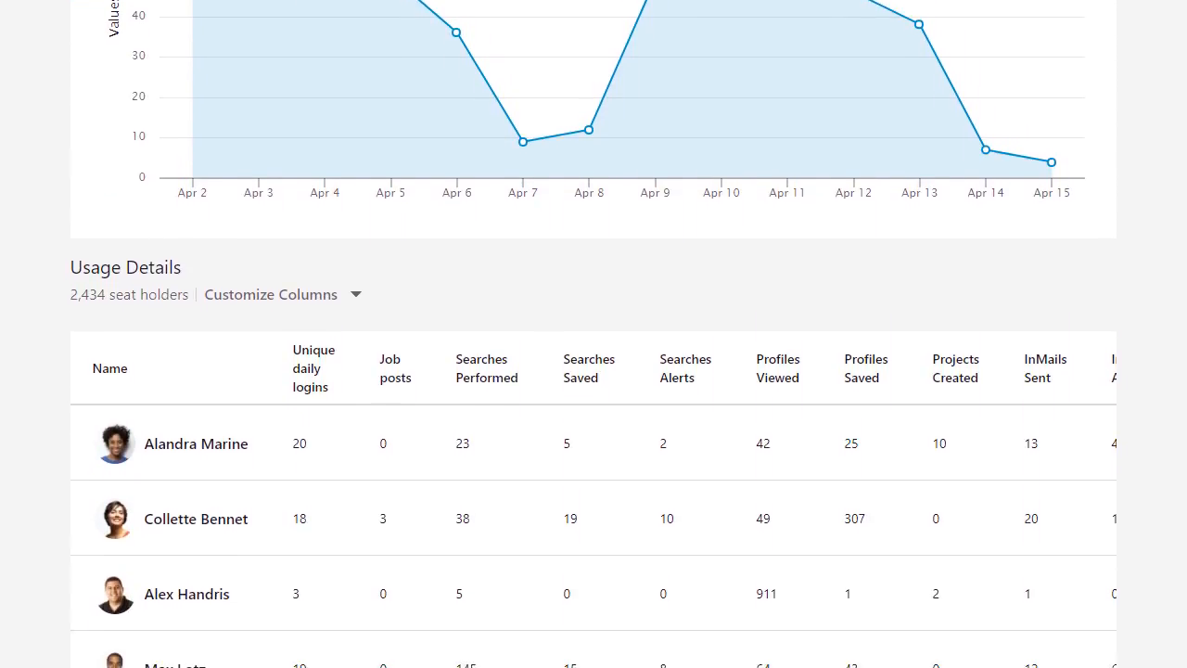
scroll("down", 3)
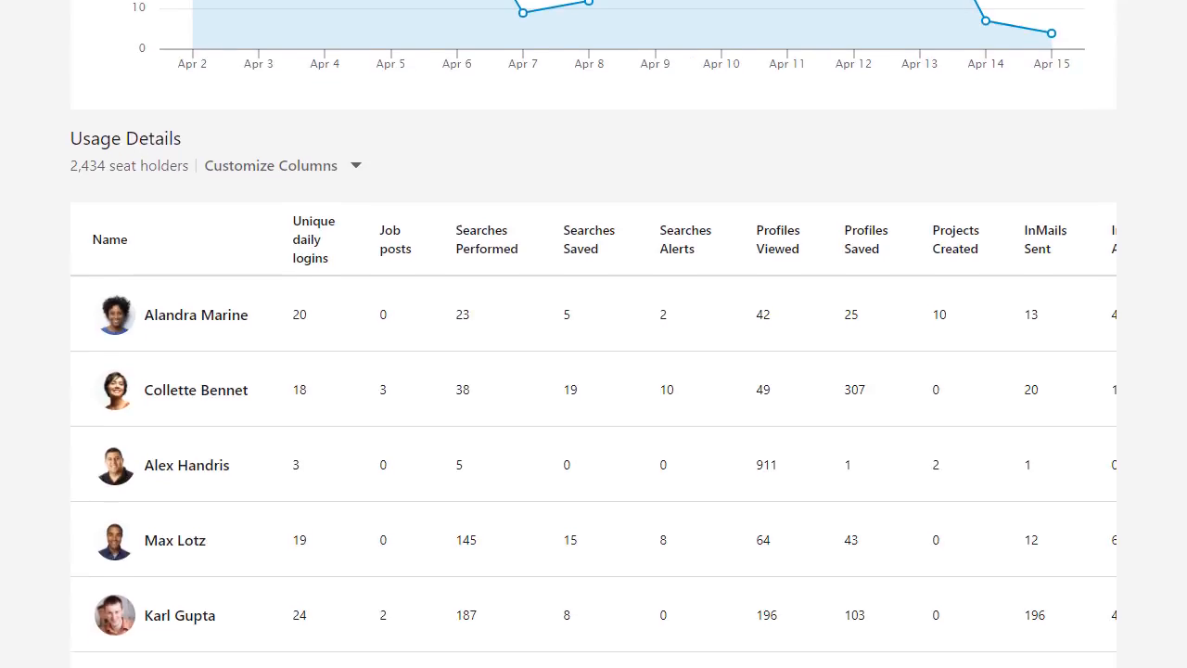
scroll("down", 3)
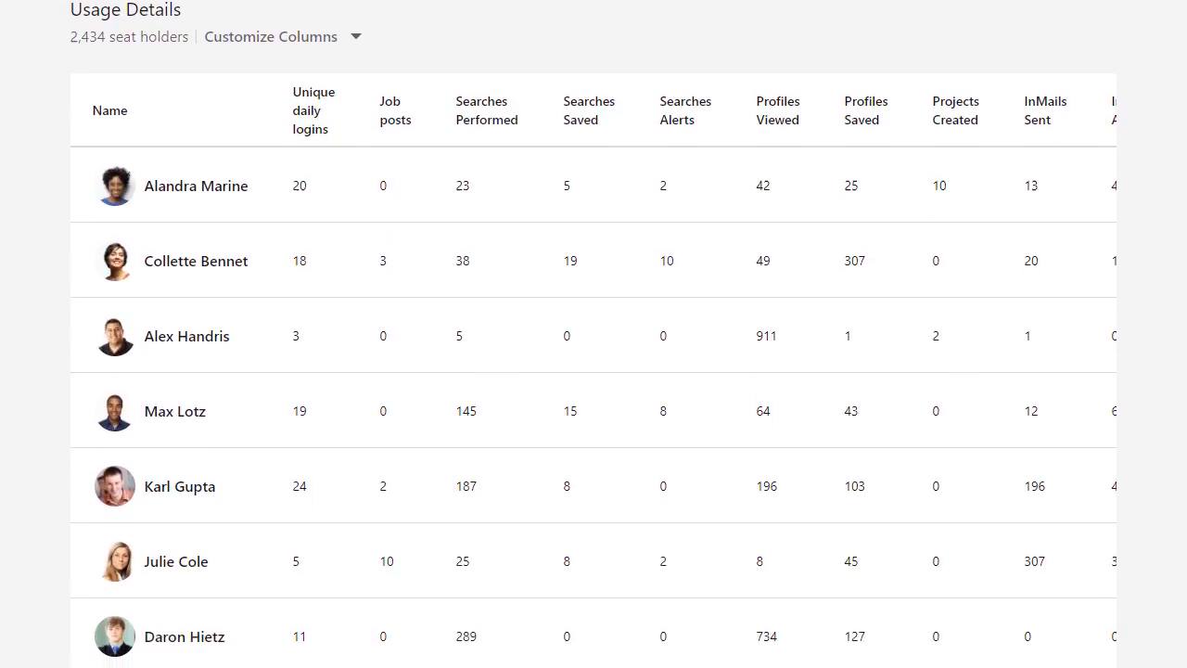
scroll("down", 3)
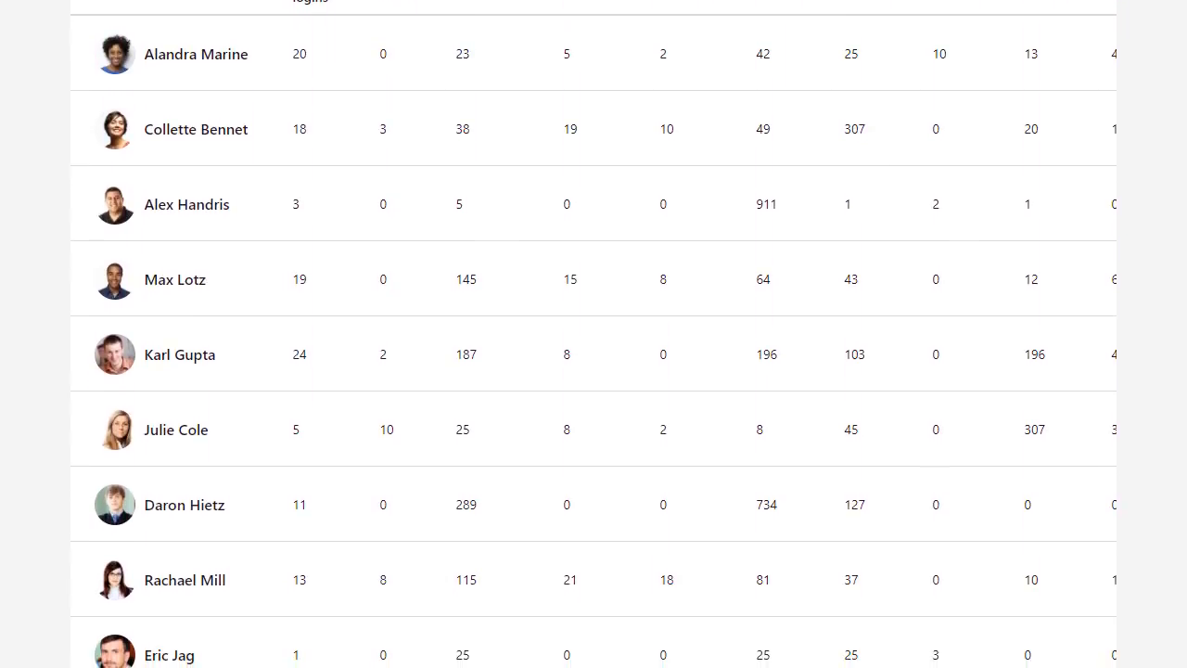
scroll("down", 3)
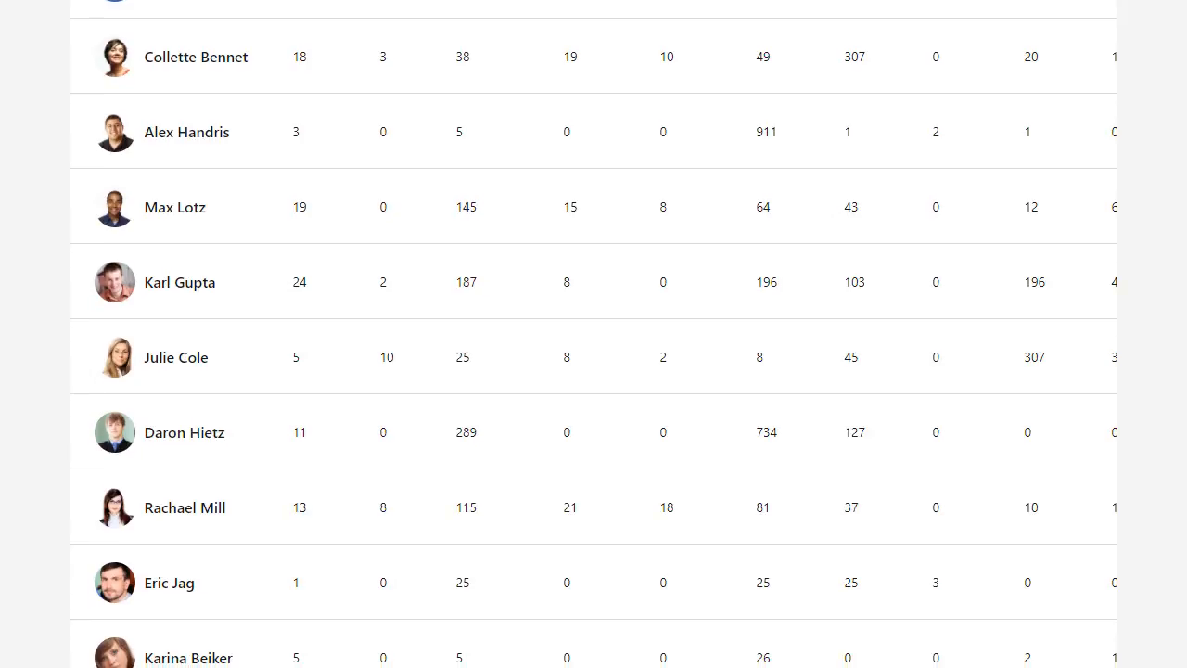